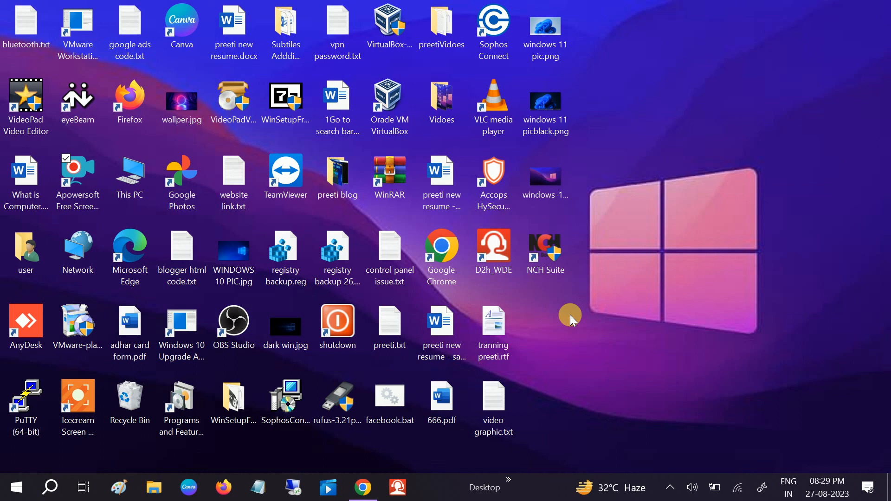
{"action": "mouse_move", "coordinate": [620, 347]}
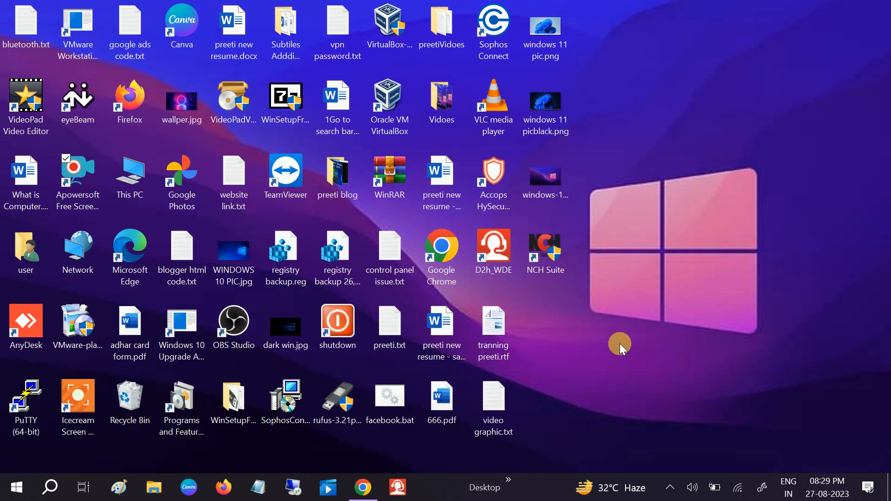
{"action": "mouse_move", "coordinate": [543, 356]}
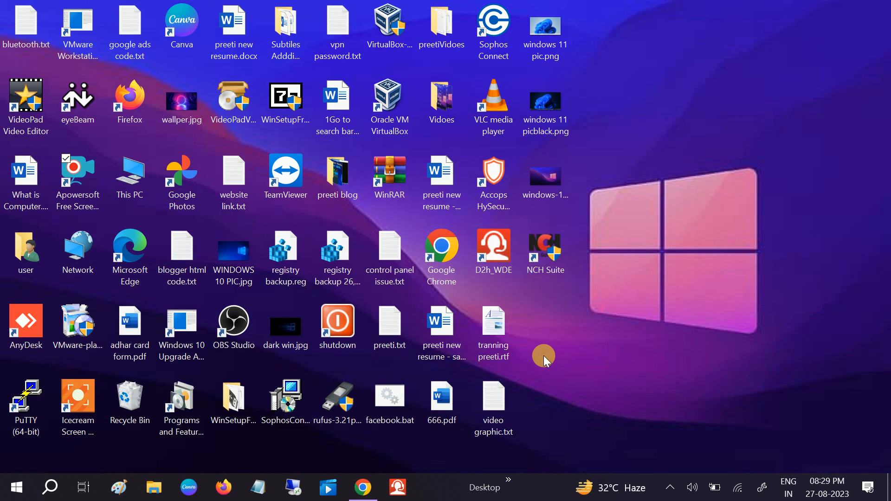
{"action": "mouse_move", "coordinate": [535, 375]}
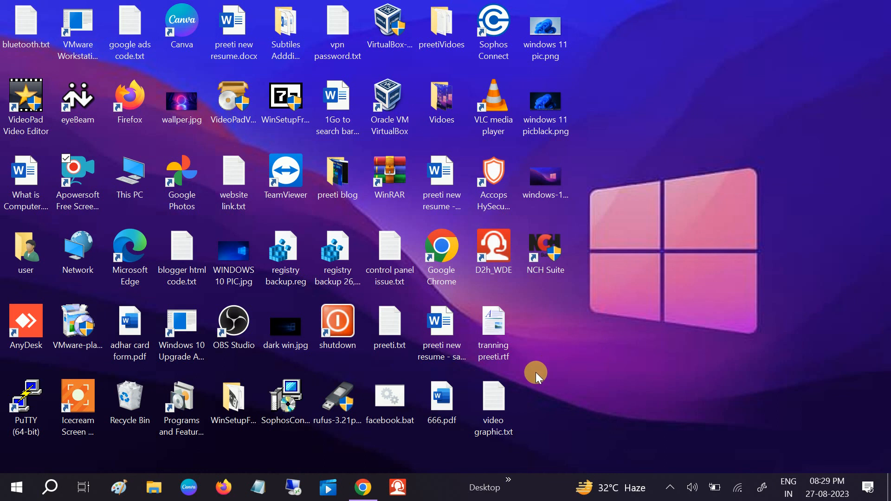
{"action": "mouse_move", "coordinate": [547, 350]}
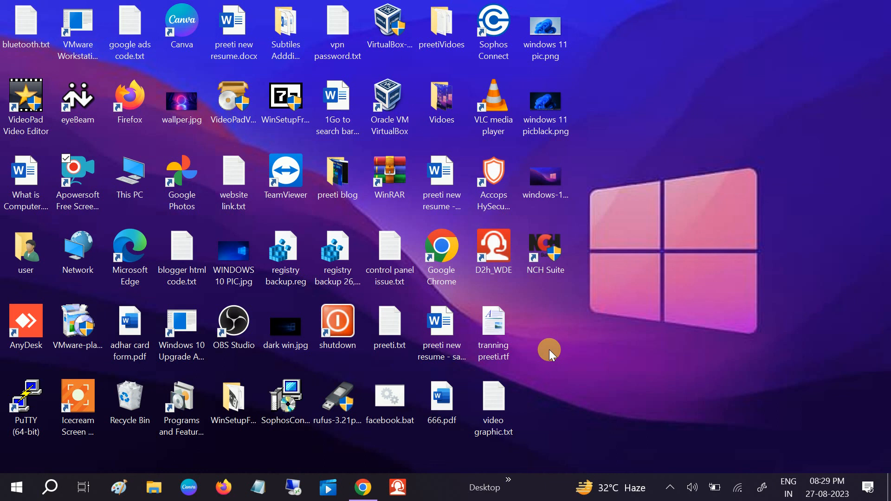
{"action": "mouse_move", "coordinate": [16, 488]}
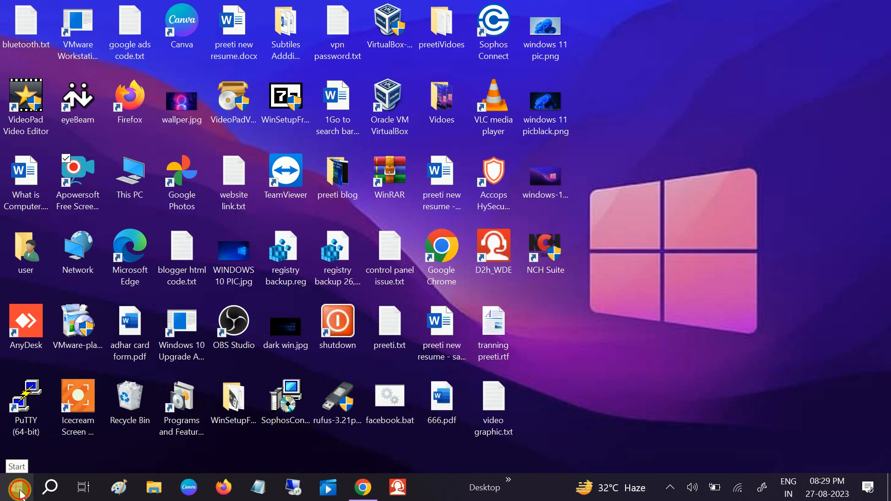
- Launch Windows Settings from the Start menu's left column
{"action": "left_click", "coordinate": [16, 487]}
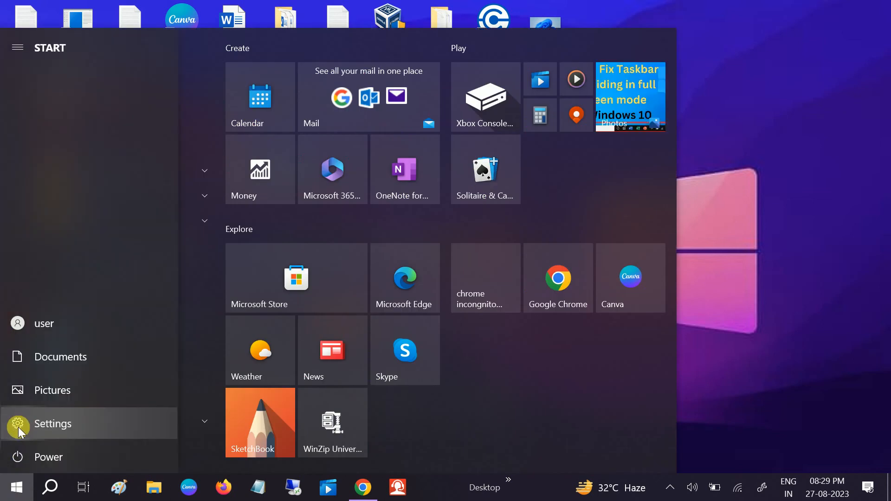
{"action": "left_click", "coordinate": [52, 423]}
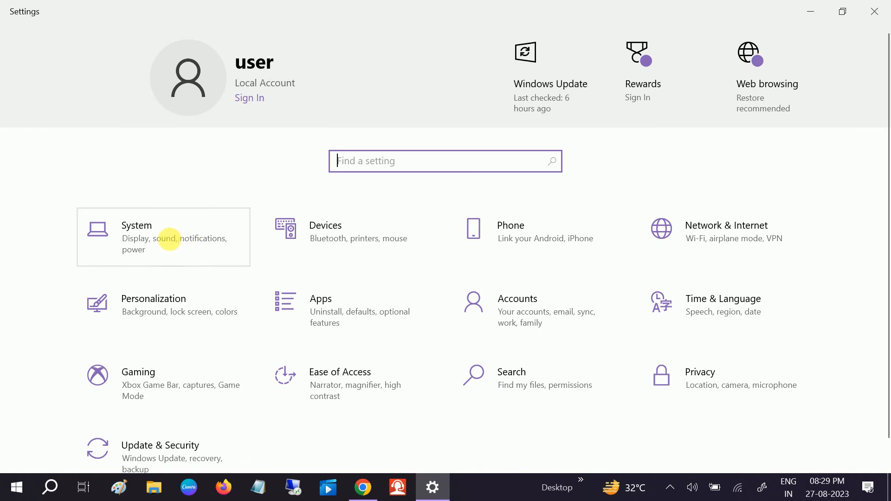
- Enter the System section and scroll its sidebar down toward Clipboard
{"action": "left_click", "coordinate": [136, 237]}
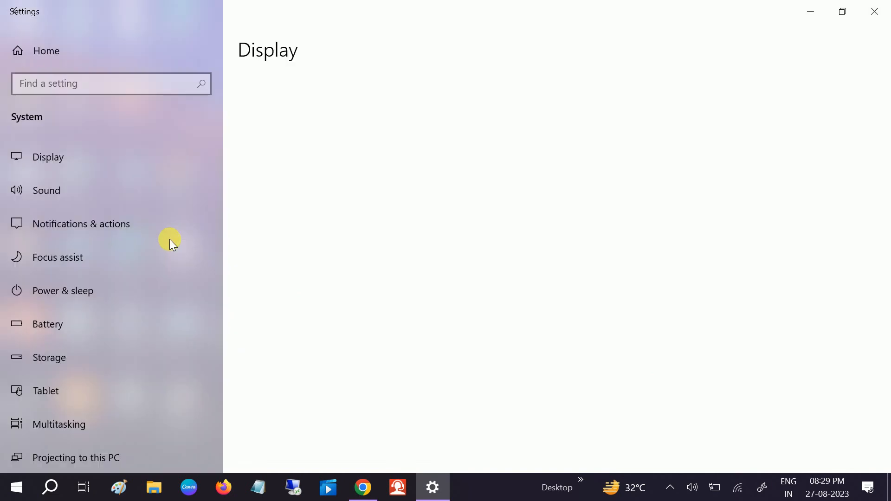
{"action": "left_click", "coordinate": [47, 157]}
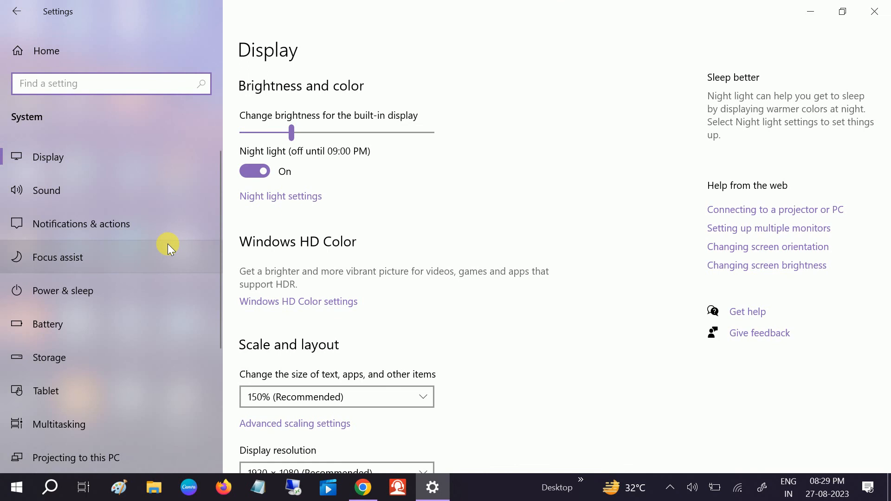
{"action": "scroll", "scroll_direction": "down", "scroll_amount": 3}
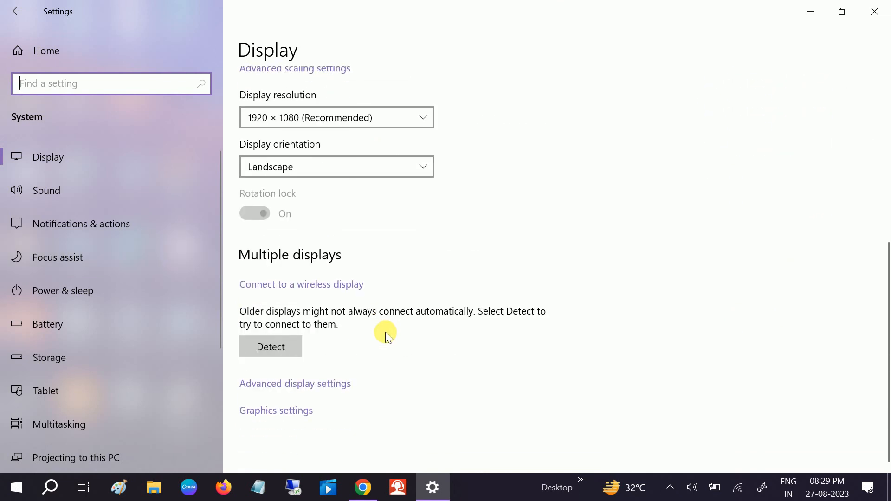
{"action": "mouse_move", "coordinate": [166, 305]}
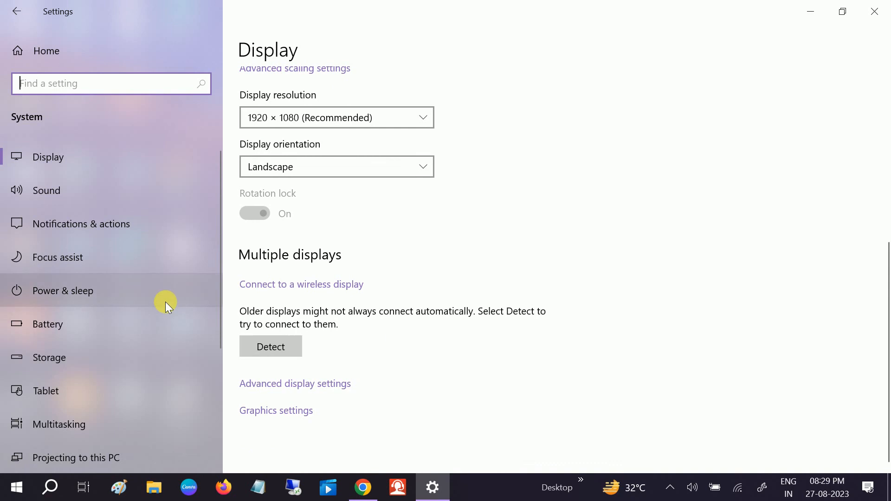
{"action": "scroll", "scroll_direction": "down", "scroll_amount": 3}
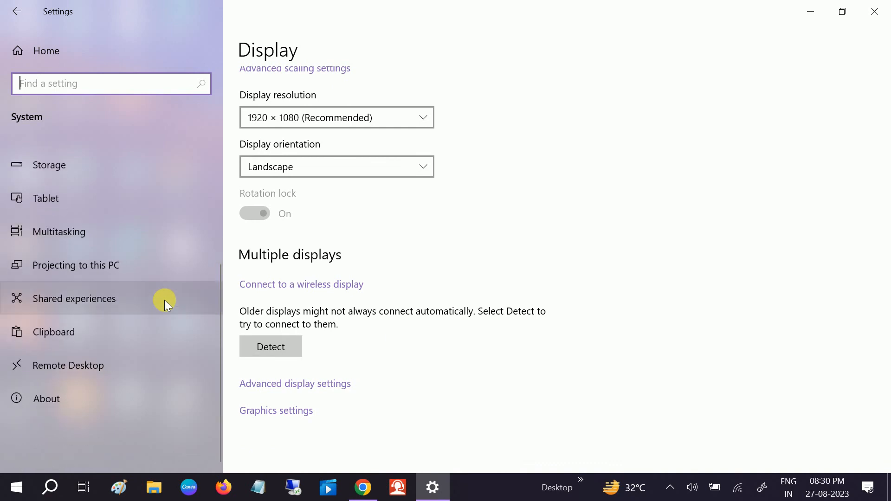
{"action": "mouse_move", "coordinate": [111, 334]}
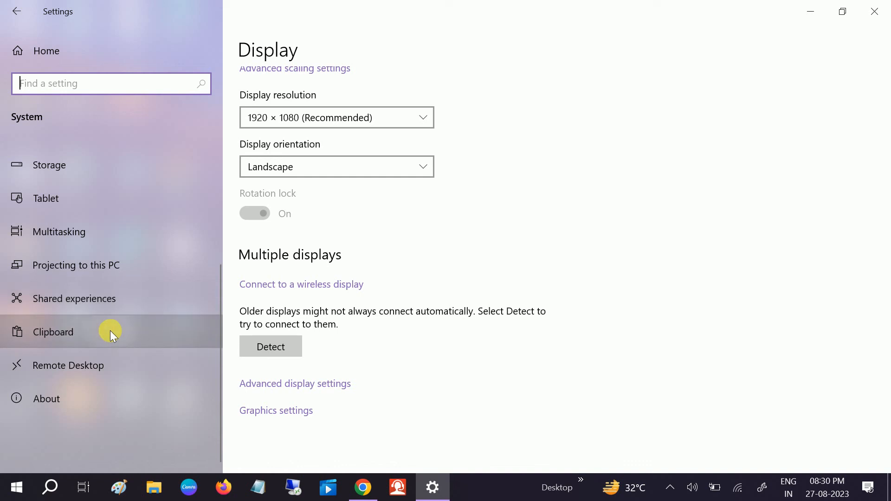
- On the Clipboard page, switch Clipboard history On
{"action": "left_click", "coordinate": [53, 333]}
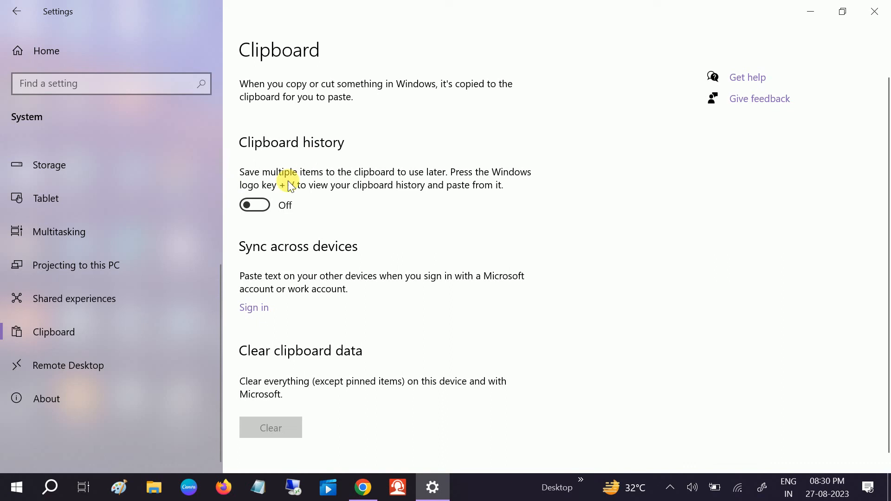
{"action": "left_click", "coordinate": [255, 204]}
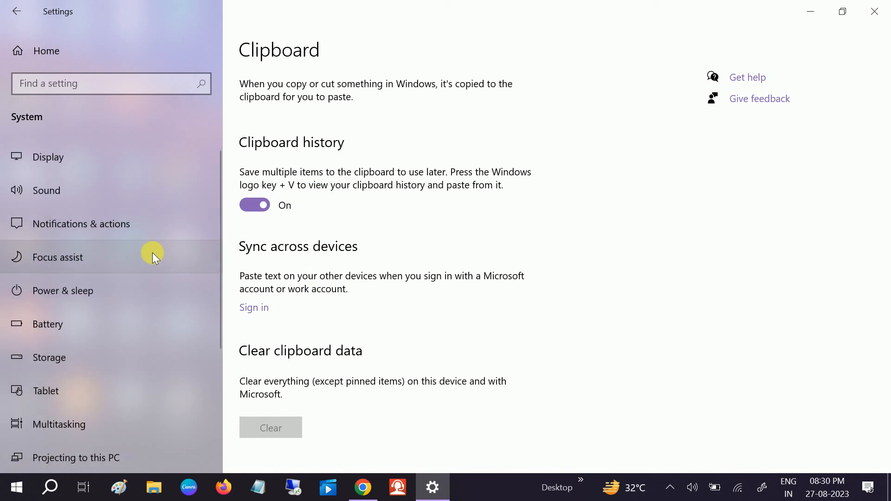
{"action": "mouse_move", "coordinate": [98, 230]}
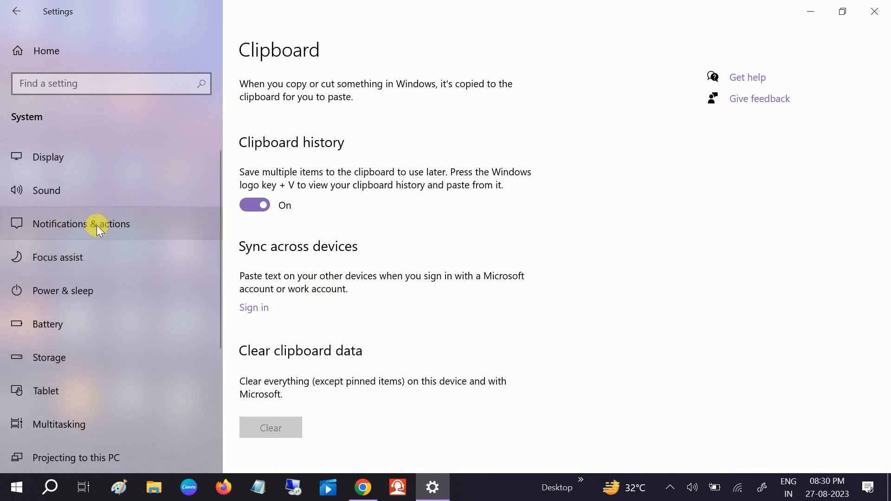
{"action": "mouse_move", "coordinate": [85, 229]}
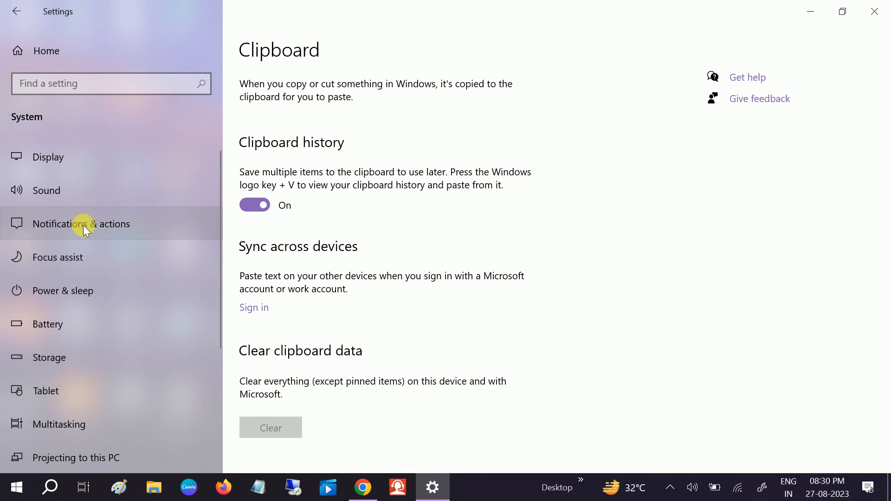
- In Notifications & actions, toggle Snip & Sketch notifications off and back On
{"action": "left_click", "coordinate": [82, 224]}
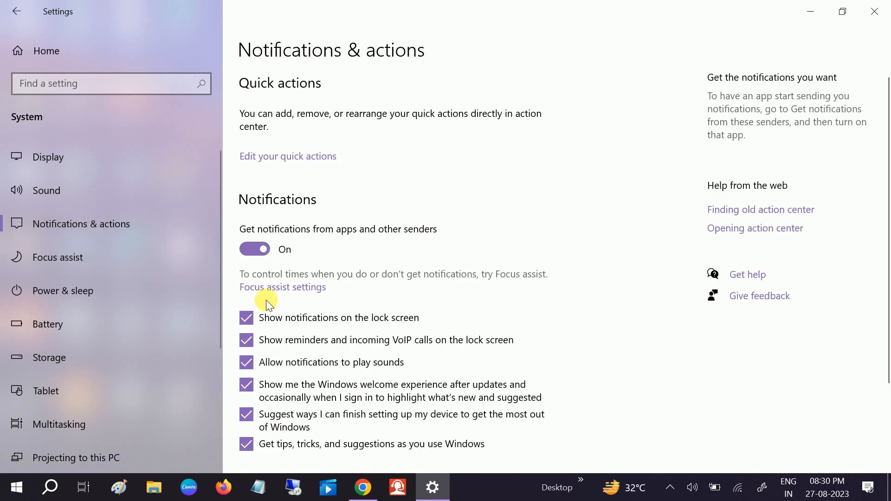
{"action": "scroll", "scroll_direction": "down", "scroll_amount": 3}
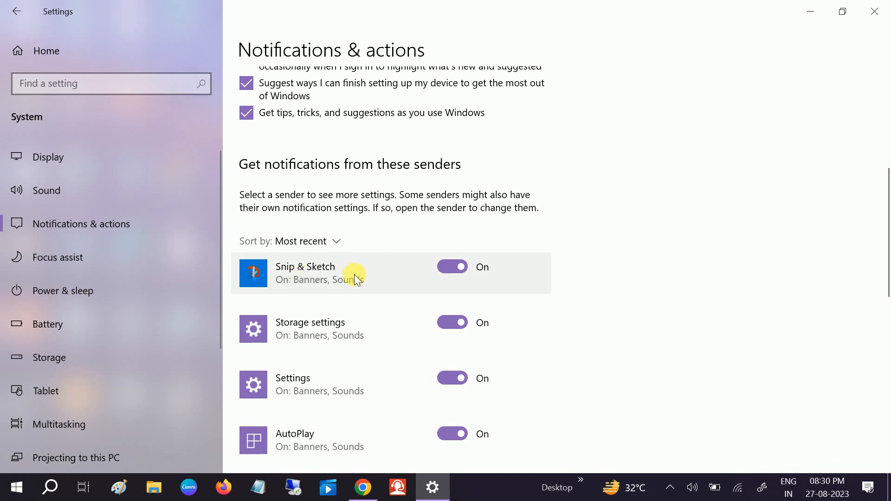
{"action": "left_click", "coordinate": [452, 266]}
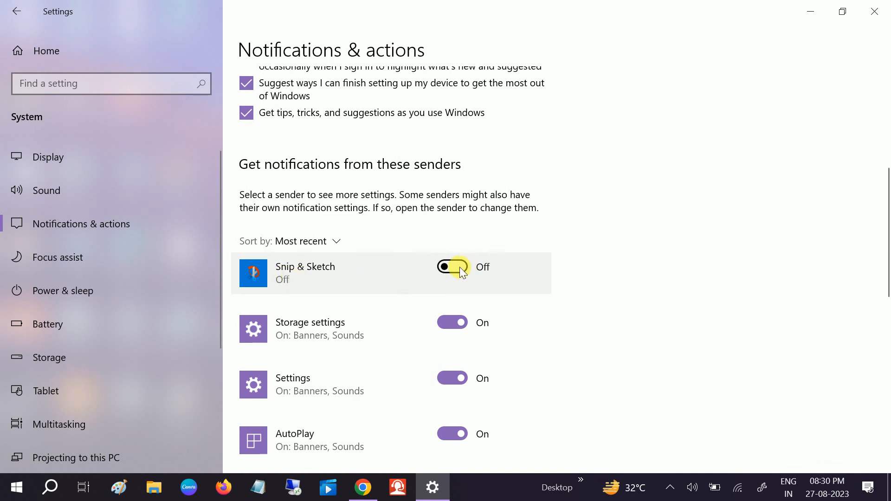
{"action": "mouse_move", "coordinate": [326, 283]}
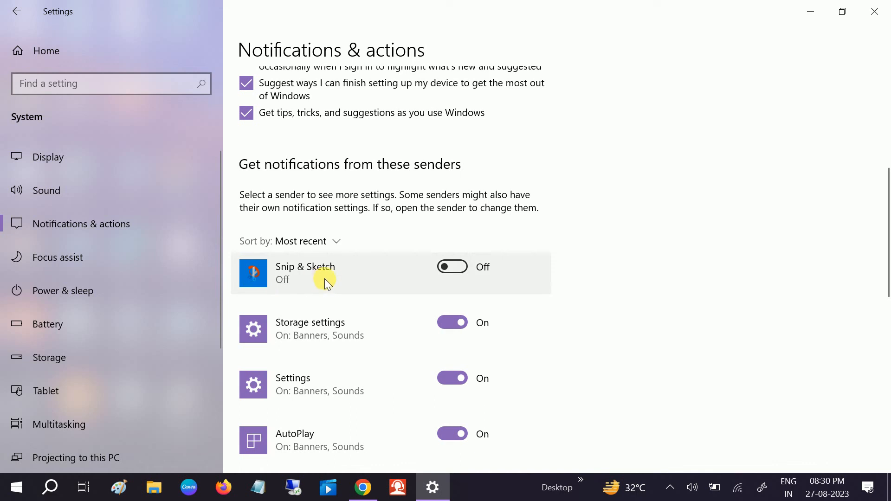
{"action": "left_click", "coordinate": [452, 267]}
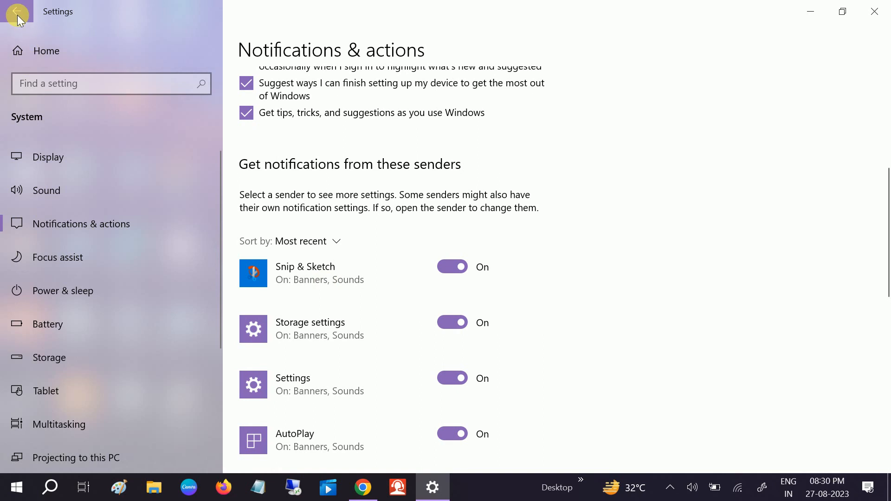
- Return to Settings Home and enter the Ease of Access section
{"action": "left_click", "coordinate": [15, 11]}
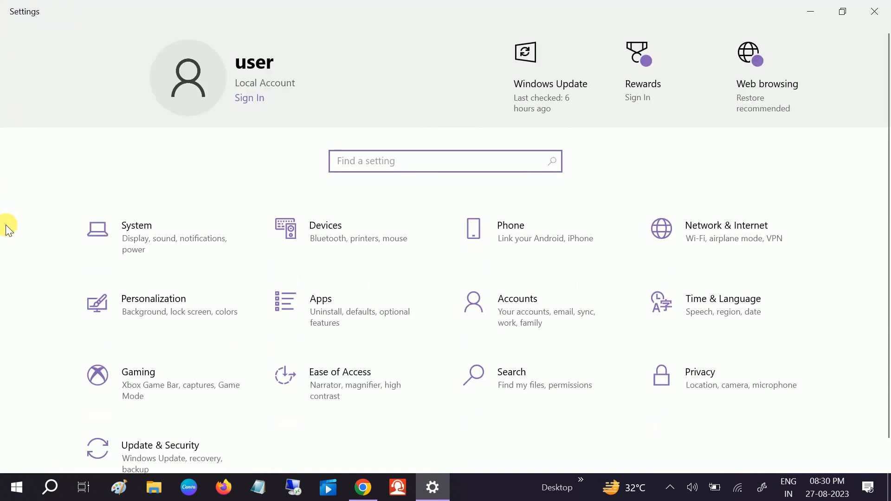
{"action": "mouse_move", "coordinate": [67, 324]}
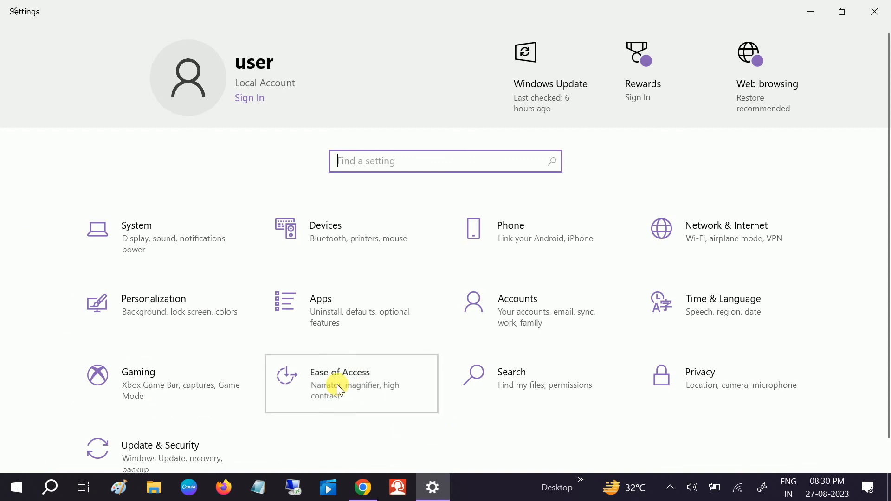
{"action": "left_click", "coordinate": [338, 373]}
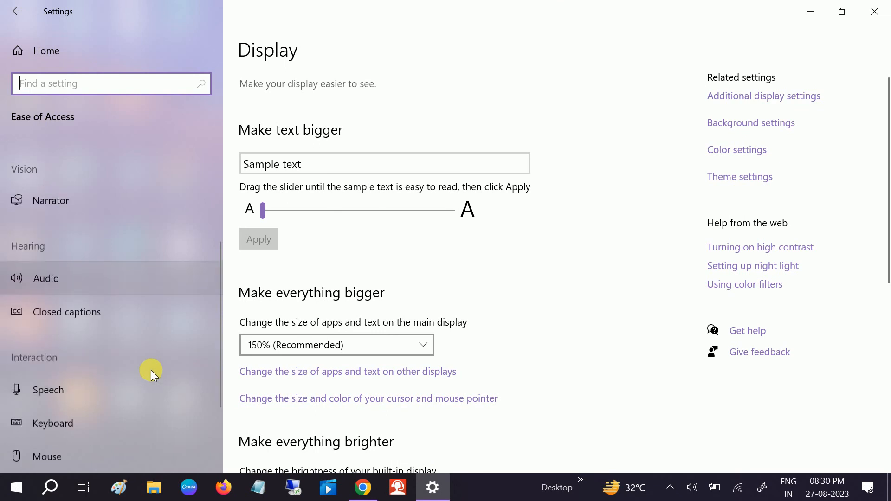
{"action": "scroll", "scroll_direction": "down", "scroll_amount": 3}
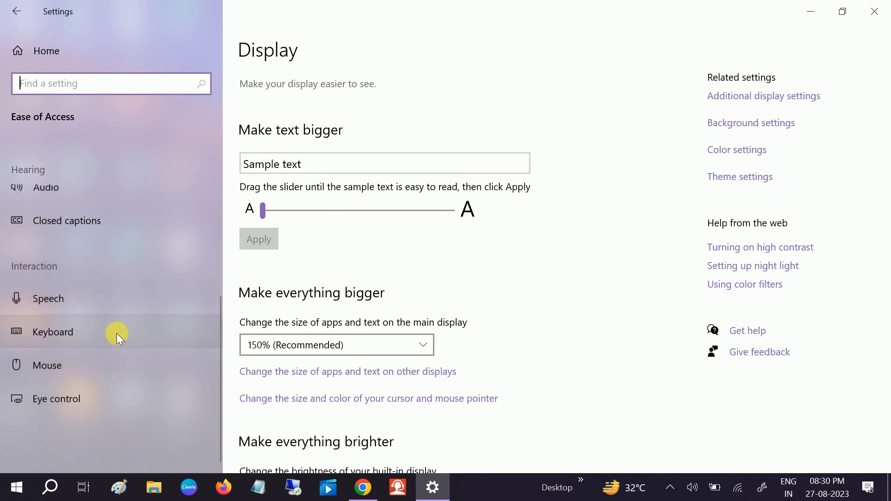
- On Ease of Access Keyboard, enable PrtScn to open screen snipping and test the key
{"action": "left_click", "coordinate": [52, 333]}
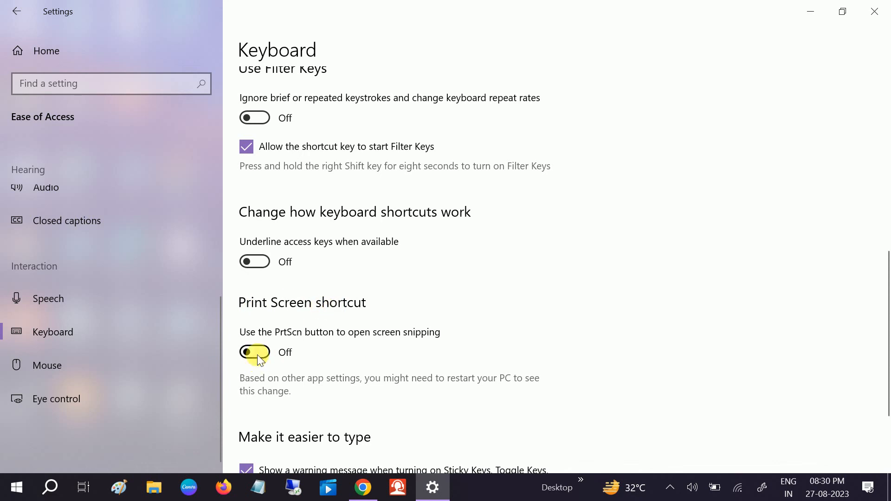
{"action": "left_click", "coordinate": [255, 352]}
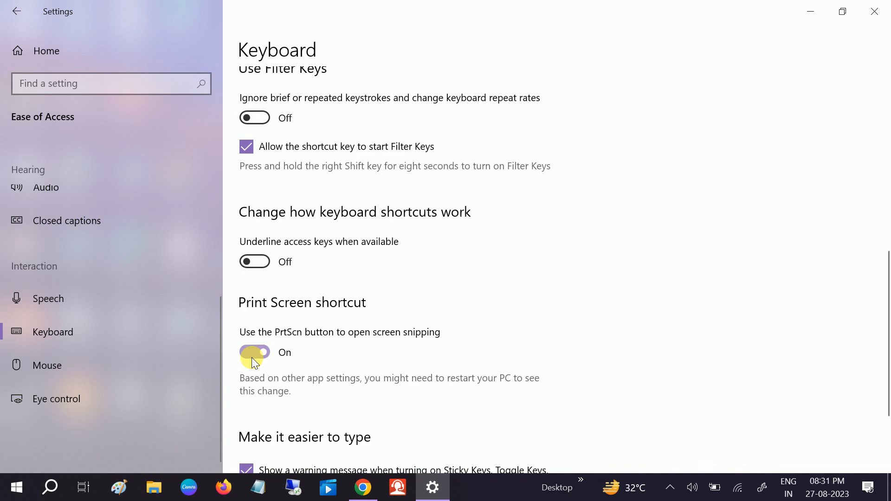
{"action": "key", "text": "PrtScn"}
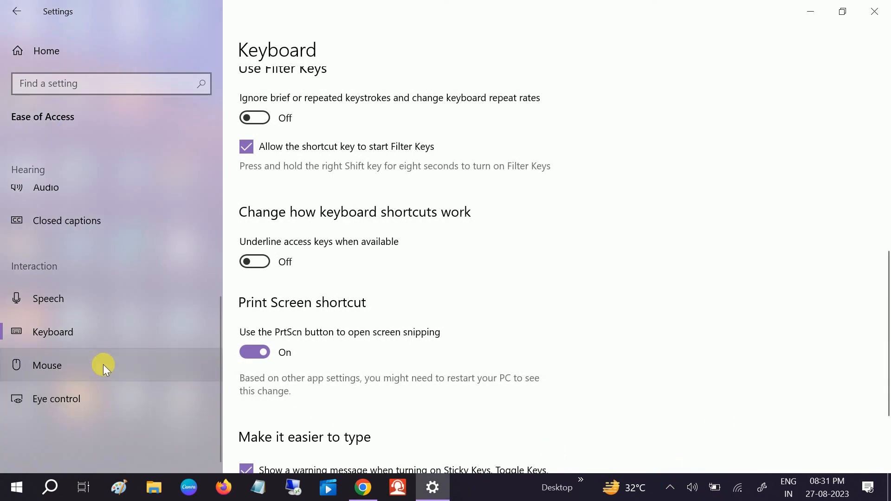
{"action": "mouse_move", "coordinate": [59, 282]}
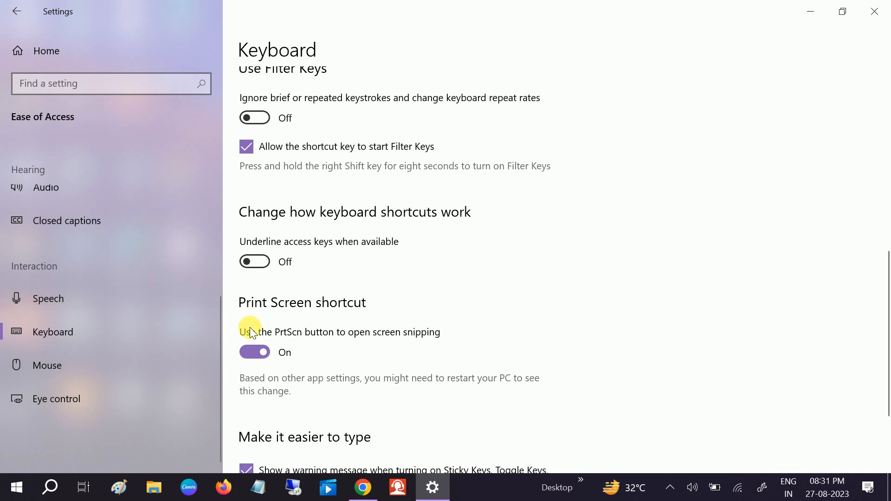
{"action": "mouse_move", "coordinate": [673, 70]}
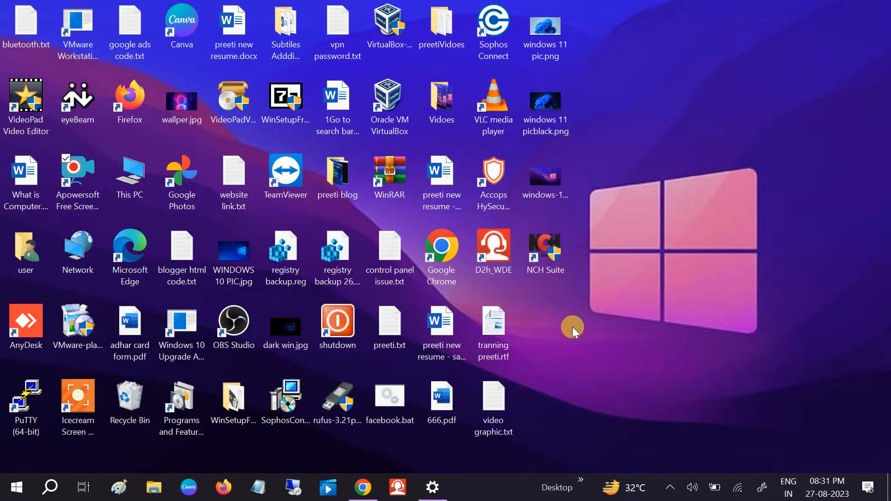
{"action": "mouse_move", "coordinate": [583, 351]}
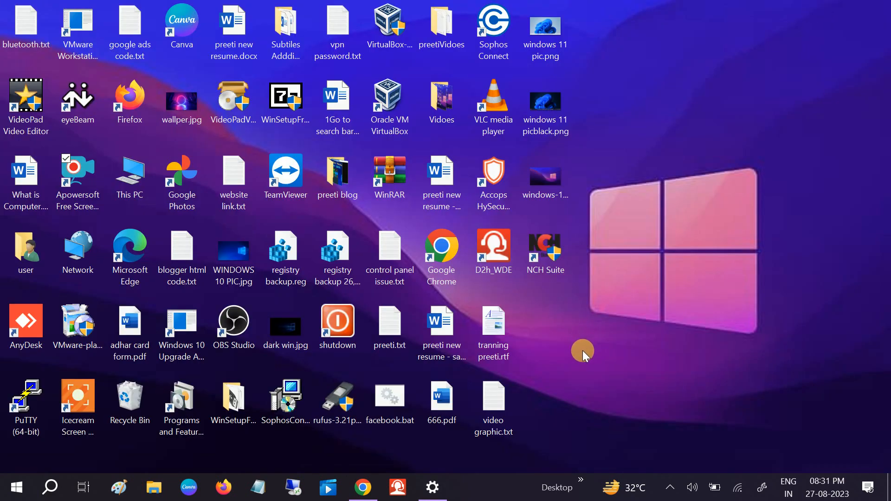